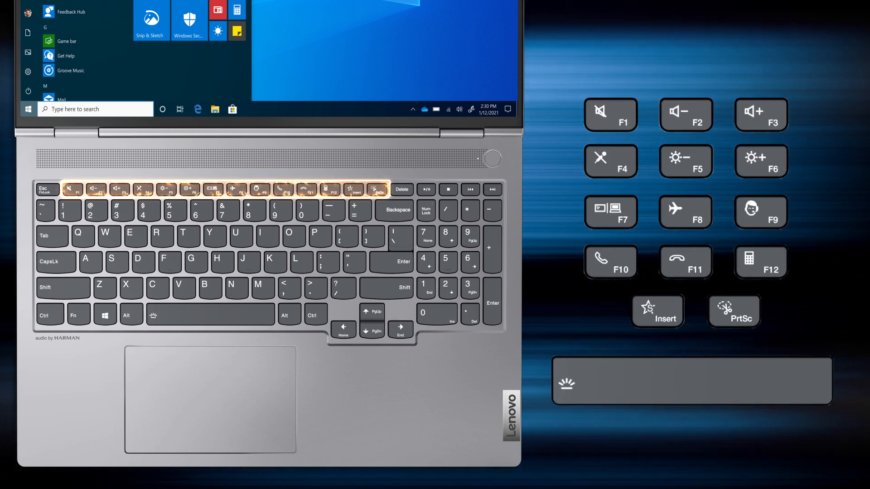
Close the F1–F12 hotkey icon legend to reveal the full keyboard close-up
{"action": "left_click", "coordinate": [78, 314]}
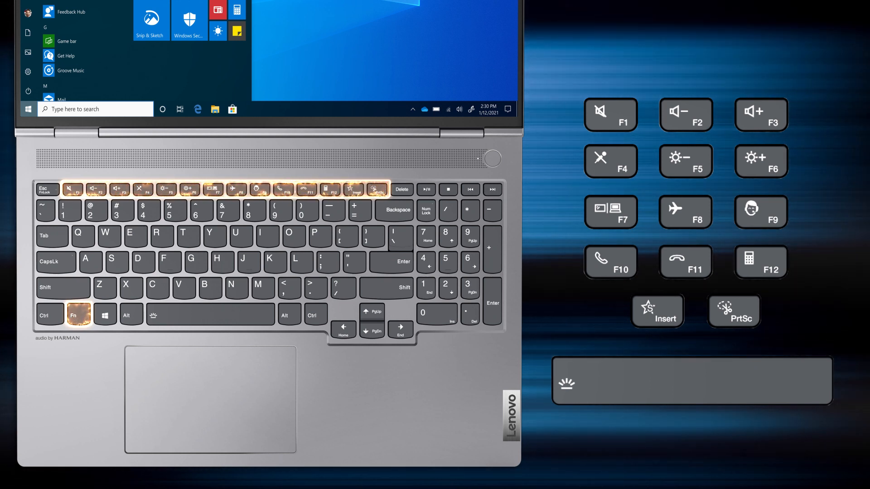
{"action": "left_click", "coordinate": [78, 314]}
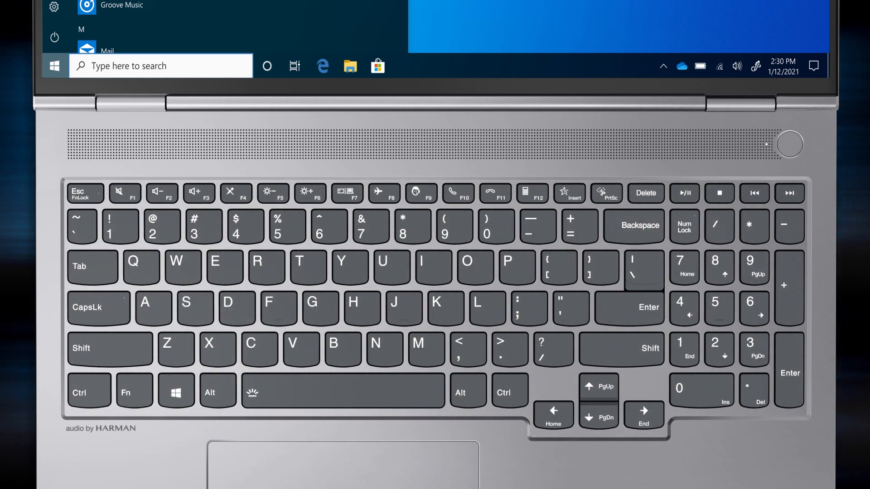
Press F9 to open the ThinkBook 14s-IML warranty status page on Lenovo support
{"action": "key", "text": "F9"}
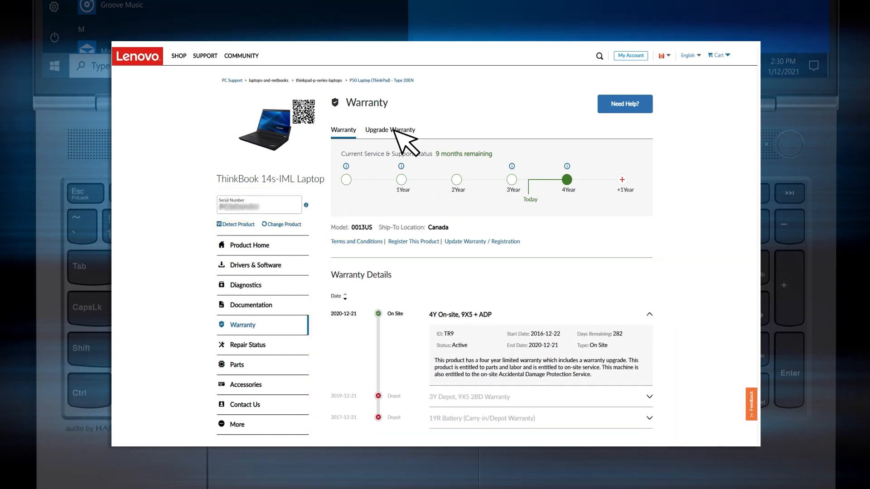
Close the Lenovo warranty web page, returning to the keyboard close-up
{"action": "left_click", "coordinate": [390, 130]}
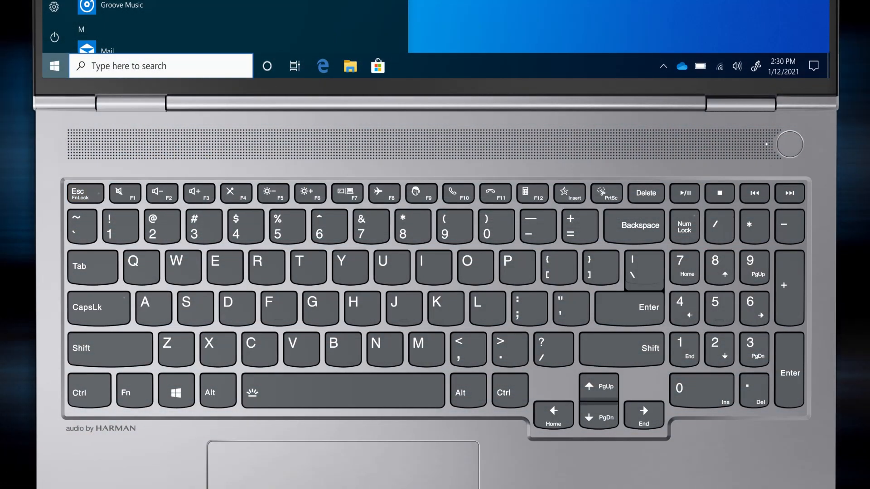
Spotlight the brightness keys so the on-screen brightness slider appears
{"action": "left_click", "coordinate": [134, 392]}
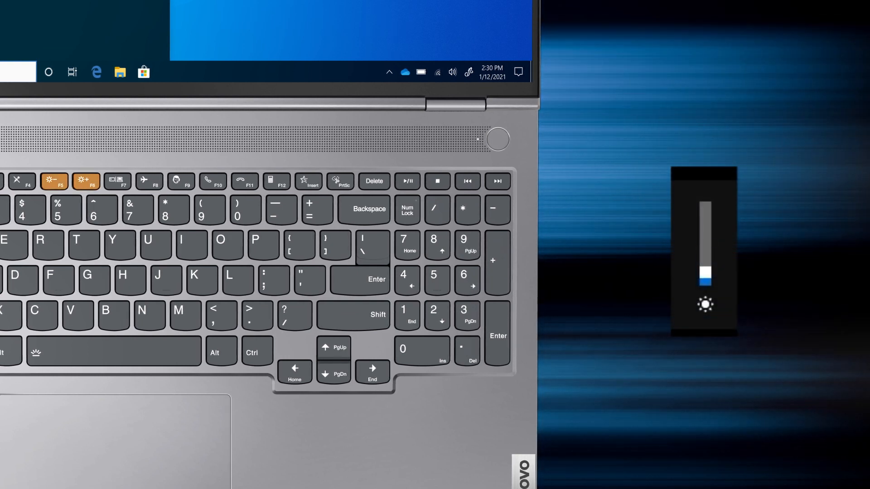
Step through F6–F8, showing the projection menu, then enable battery-saving mode with Fn+Q
{"action": "key", "text": "F6"}
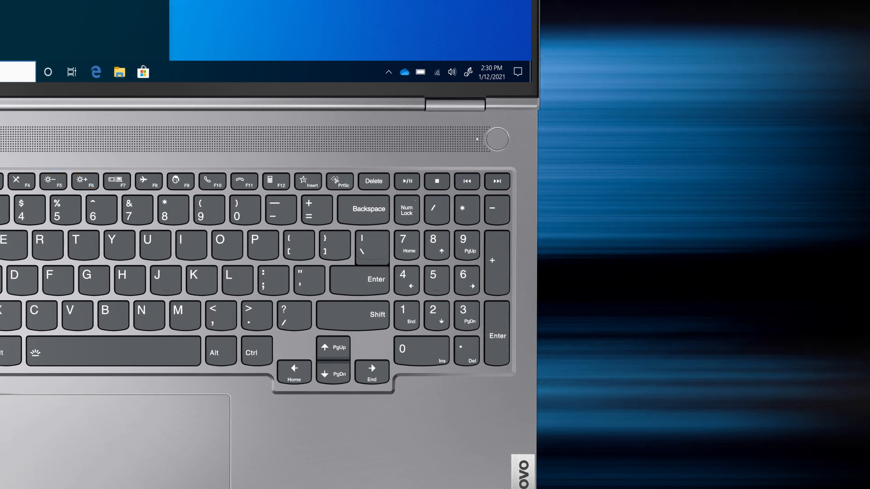
{"action": "key", "text": "f7"}
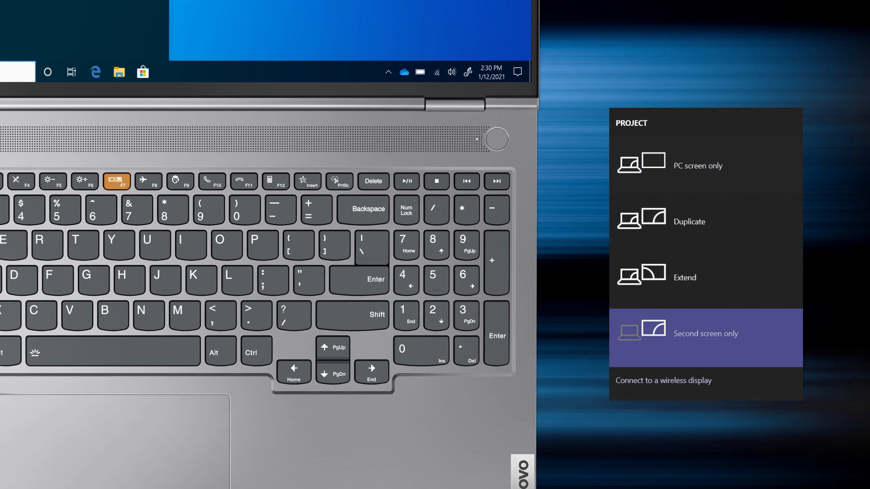
{"action": "key", "text": "f8"}
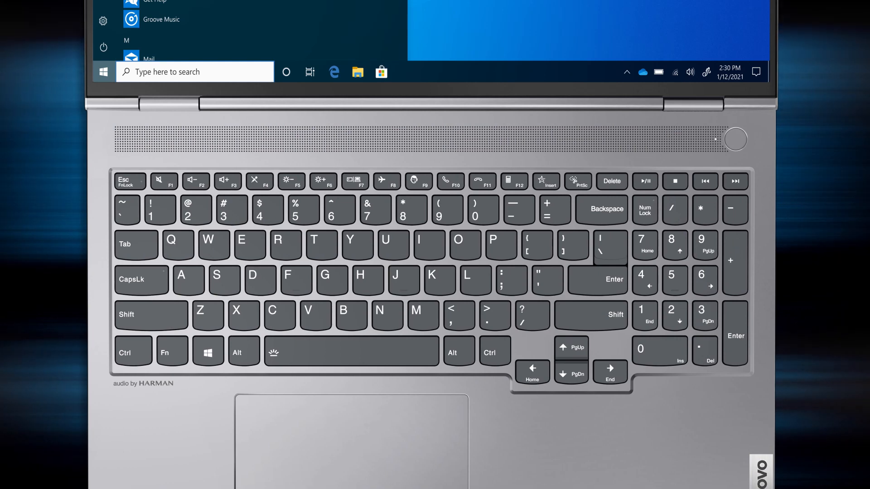
{"action": "key", "text": "Fn+q"}
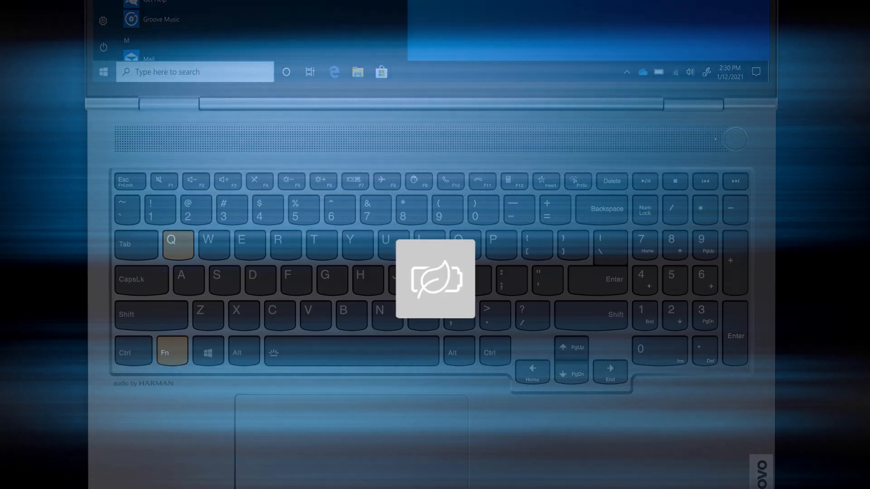